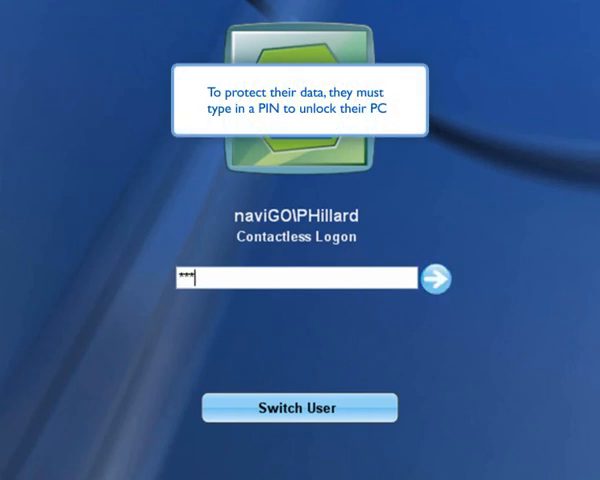
Submit the entered PIN at the Contactless Logon screen to unlock the PC
click(449, 279)
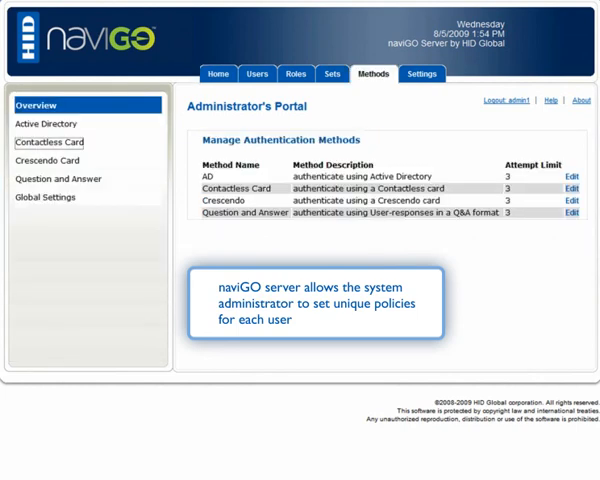
Open the Contactless Card profile list and start a new profile
click(49, 142)
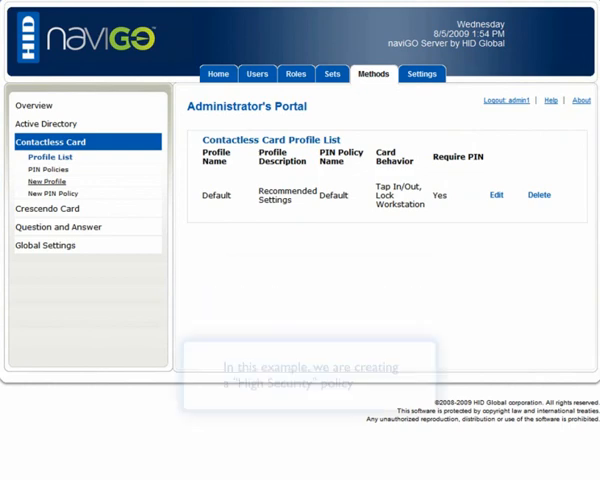
click(47, 181)
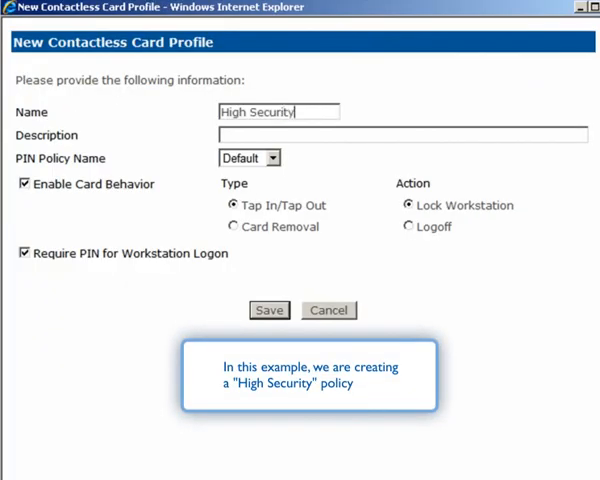
Describe the profile as 'Card Removal will force WS logoff', set Card Removal to Logoff, and save
text(Card Removal will force WS logoff)
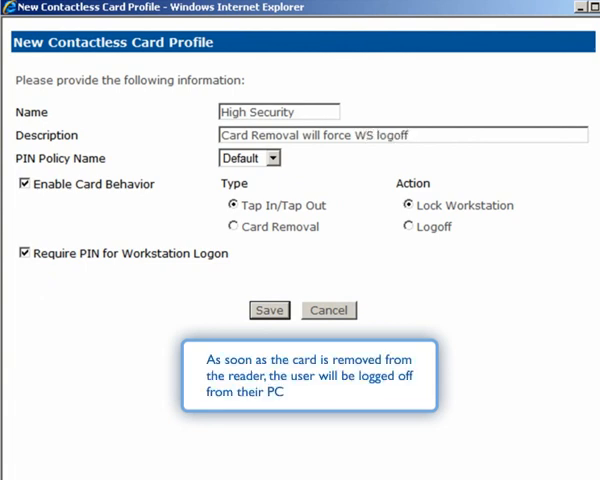
click(231, 227)
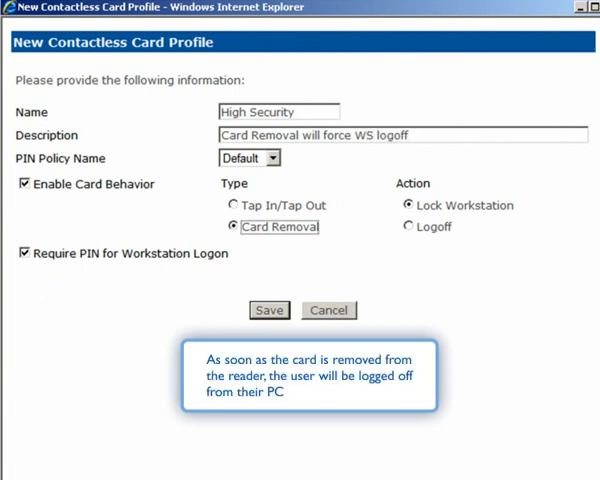
click(403, 227)
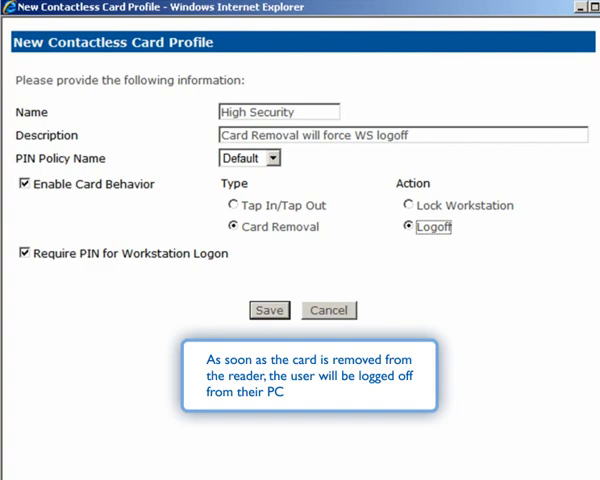
click(268, 310)
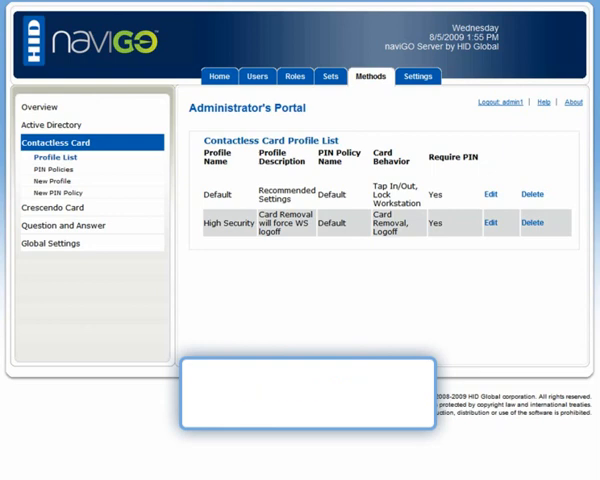
click(55, 180)
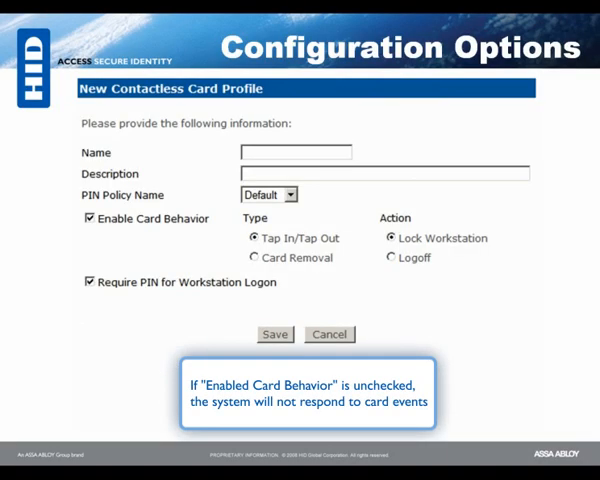